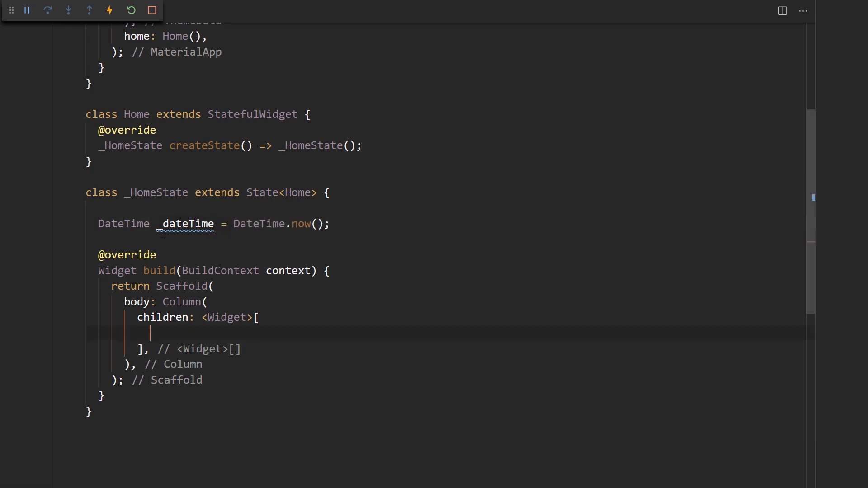
Step: Add a CupertinoDatePicker with initialDateTime _dateTime and onDateTimeChanged printing the date and calling setState
{"action": "type", "text": "Cup"}
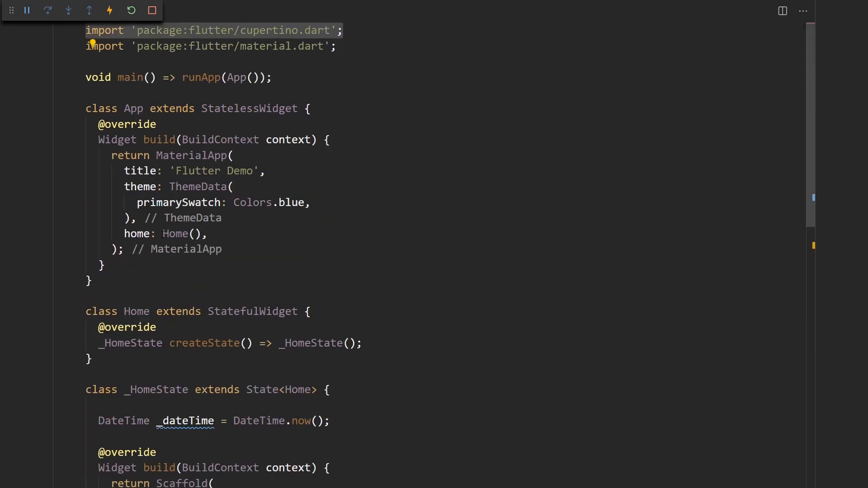
{"action": "scroll", "scroll_direction": "down", "scroll_amount": 3}
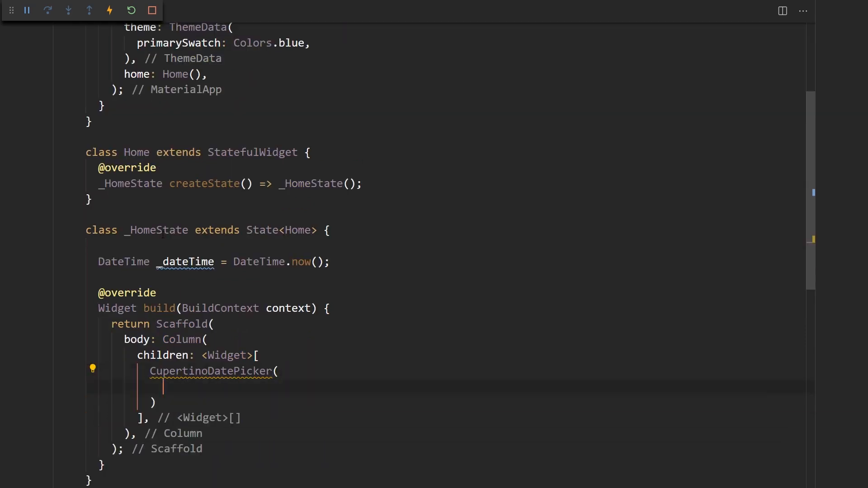
{"action": "type", "text": "initialDateTime: ,"}
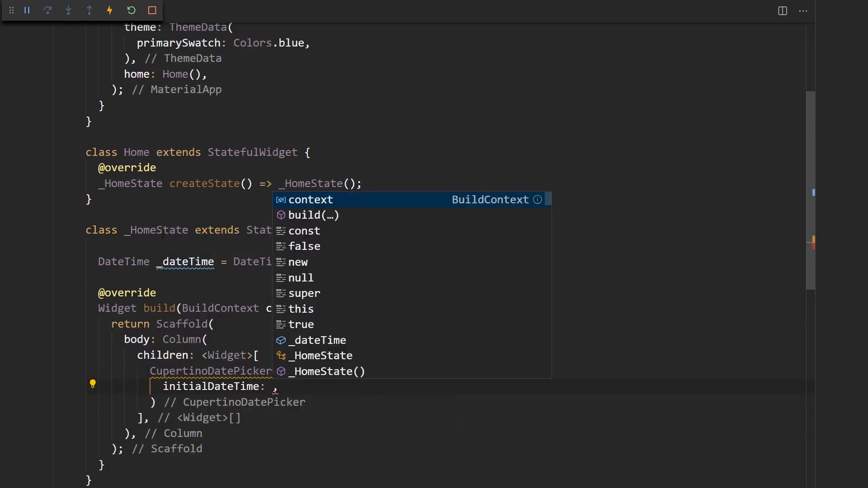
{"action": "type", "text": "_dateTime,"}
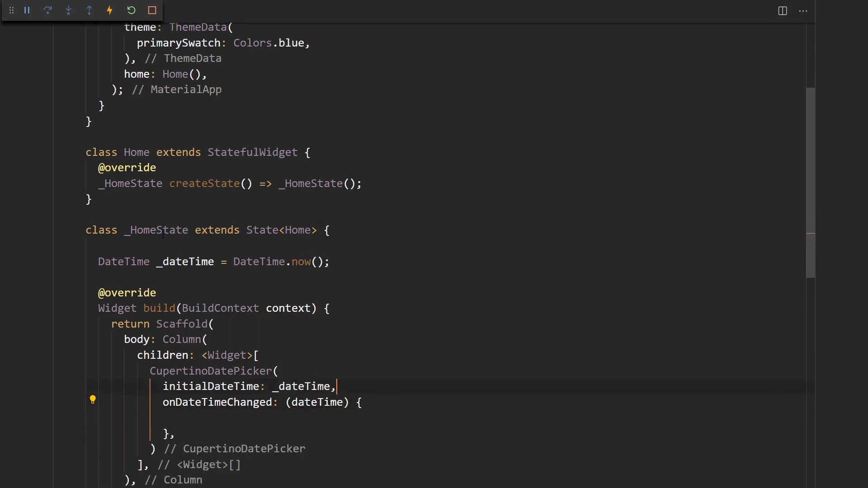
{"action": "type", "text": "setState(() {"}
{"action": "type", "text": "_dateTime = dateTime;"}
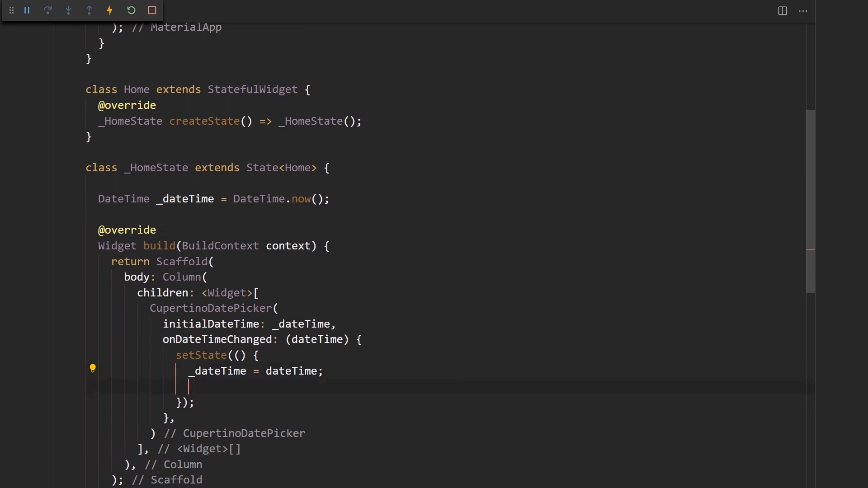
{"action": "type", "text": "pirnt(_dateTime)"}
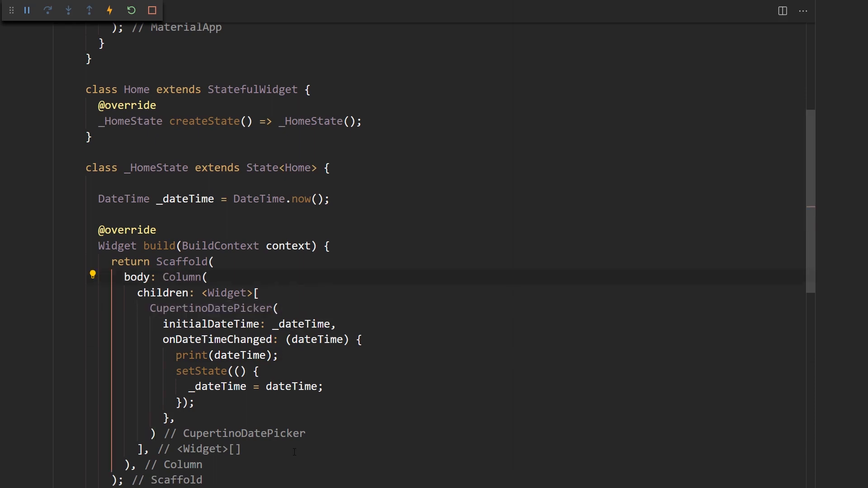
Step: Wrap the CupertinoDatePicker in a SizedBox with height: 200
{"action": "left_click", "coordinate": [93, 276]}
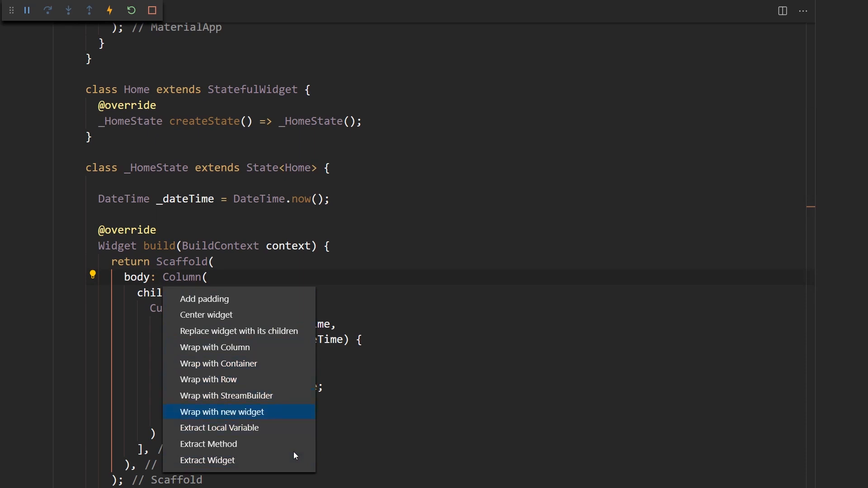
{"action": "left_click", "coordinate": [222, 412]}
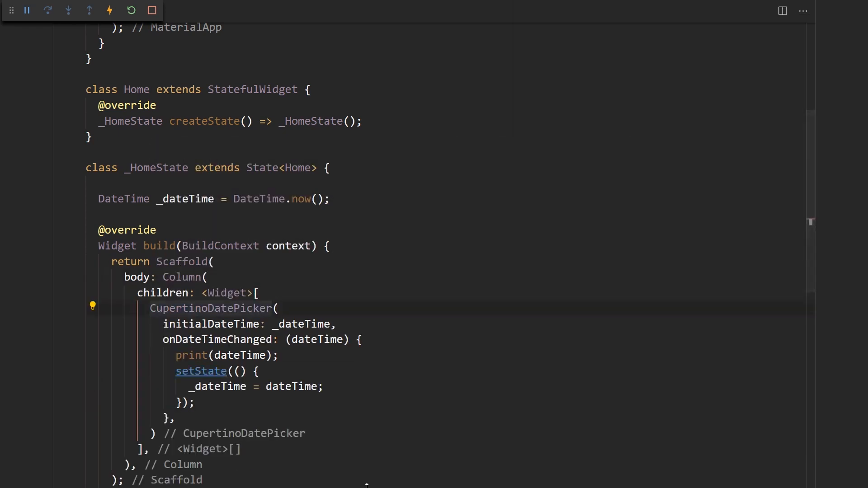
{"action": "left_click", "coordinate": [93, 307]}
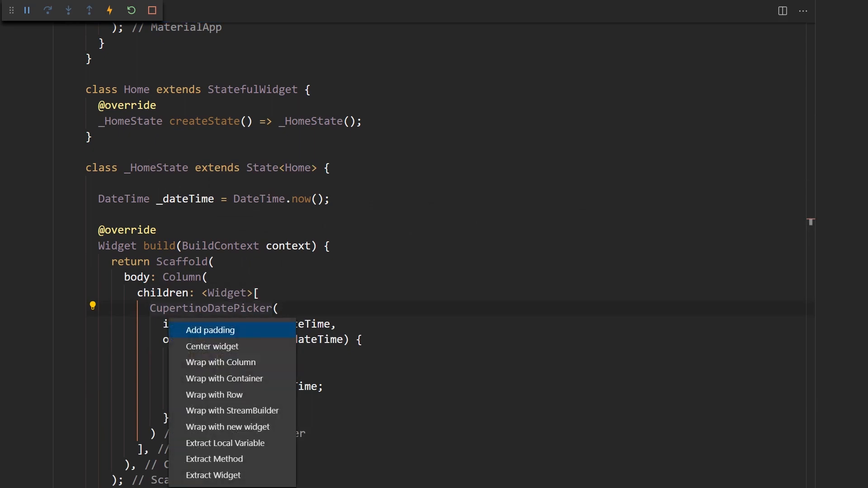
{"action": "left_click", "coordinate": [210, 330]}
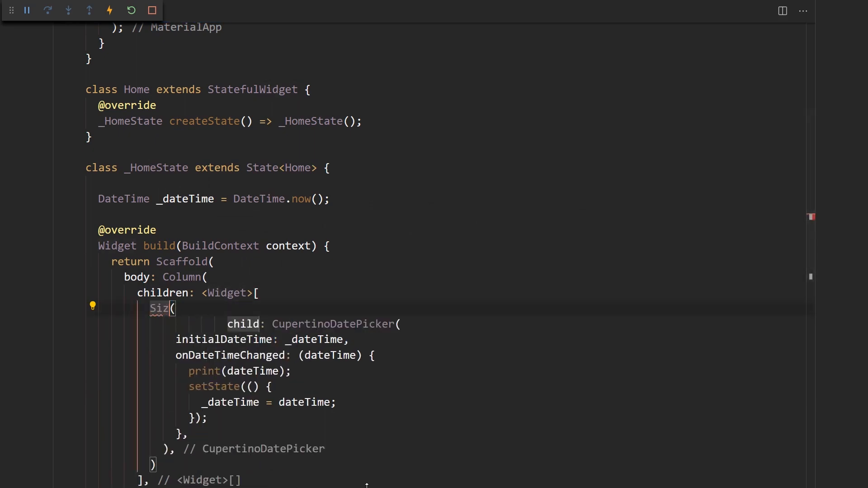
{"action": "type", "text": "edBox"}
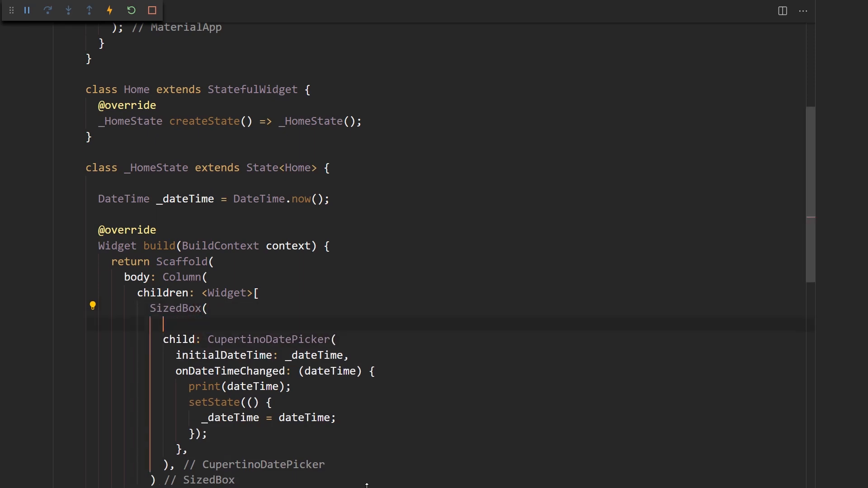
{"action": "type", "text": "height: 200,"}
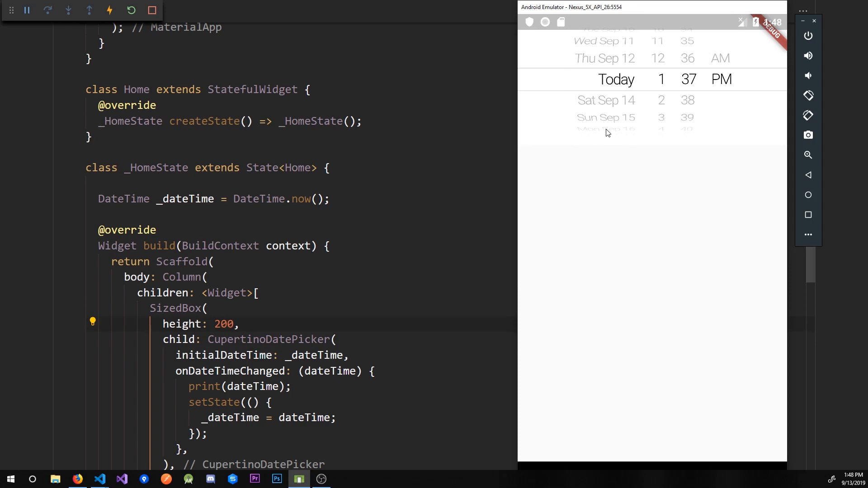
{"action": "mouse_move", "coordinate": [576, 123]}
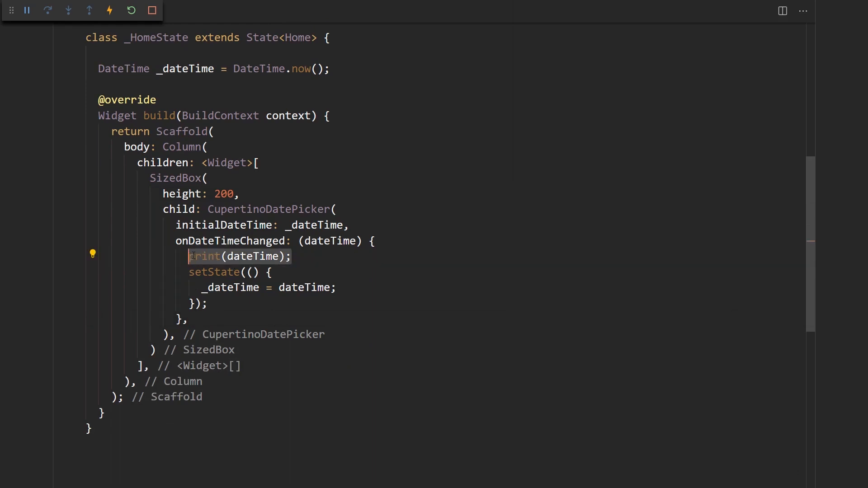
Step: Spin the emulator's date wheel, scroll the printed dates in the debug console, then close it
{"action": "left_click", "coordinate": [145, 226]}
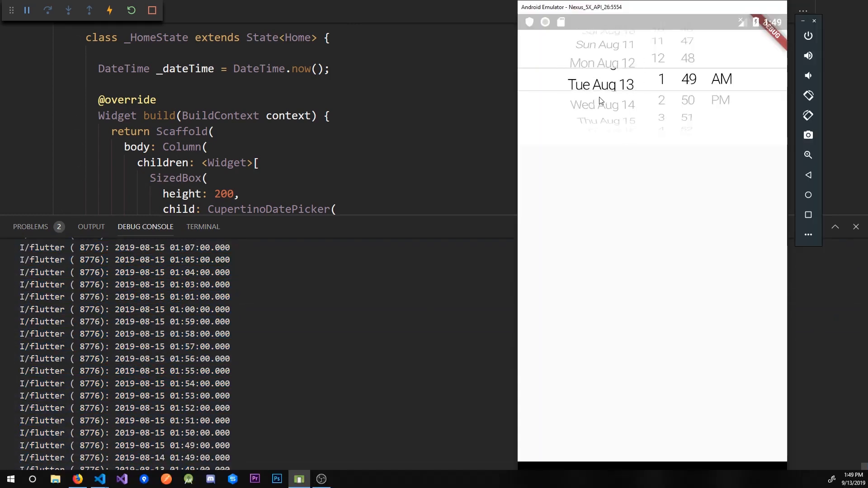
{"action": "scroll", "scroll_direction": "down", "scroll_amount": 3}
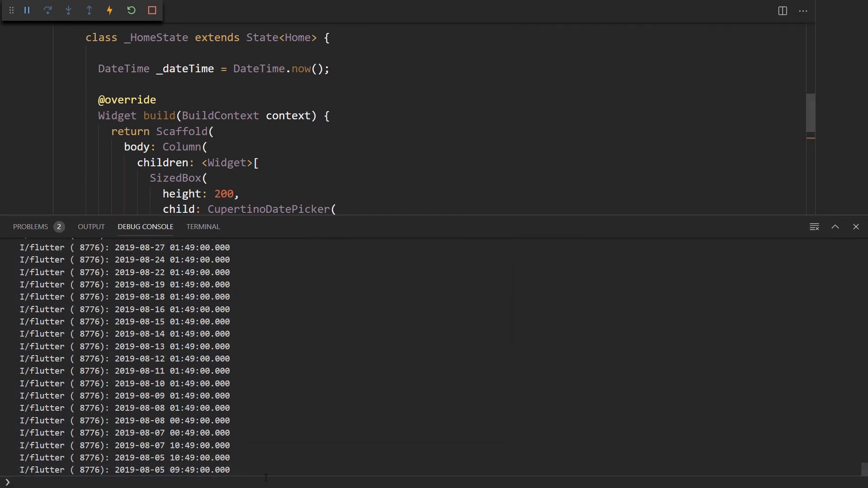
{"action": "scroll", "scroll_direction": "down", "scroll_amount": 3}
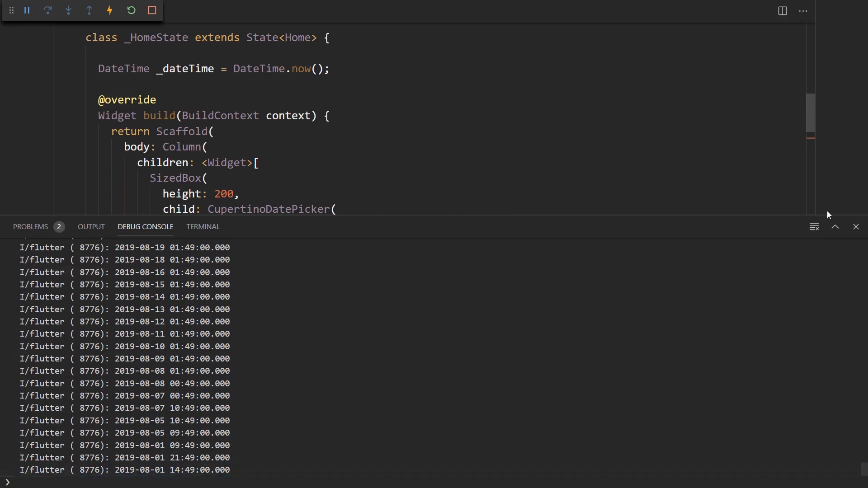
{"action": "left_click", "coordinate": [854, 227]}
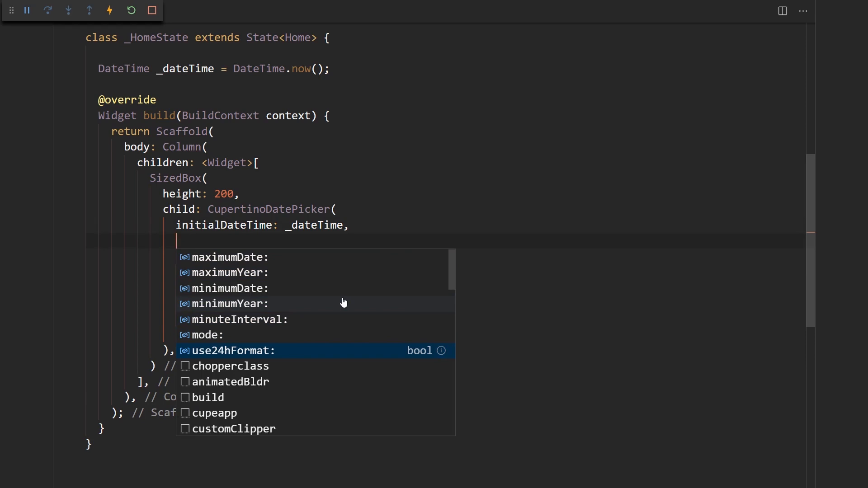
{"action": "left_click", "coordinate": [229, 351]}
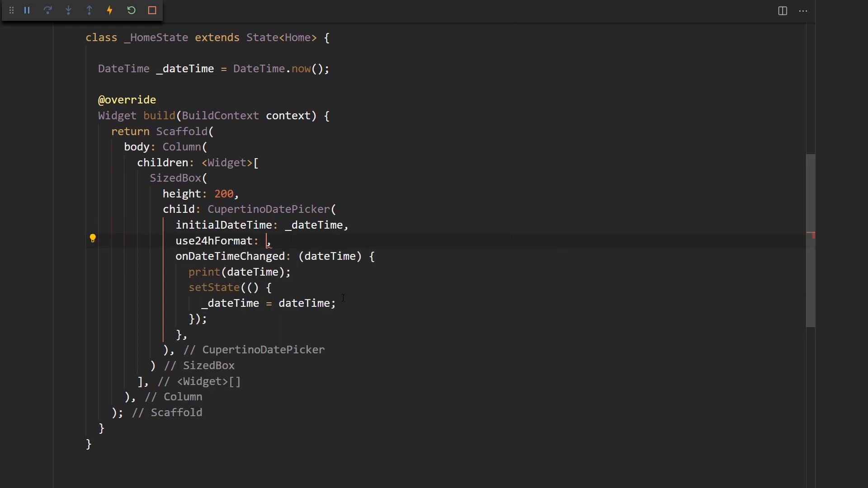
{"action": "type", "text": "false"}
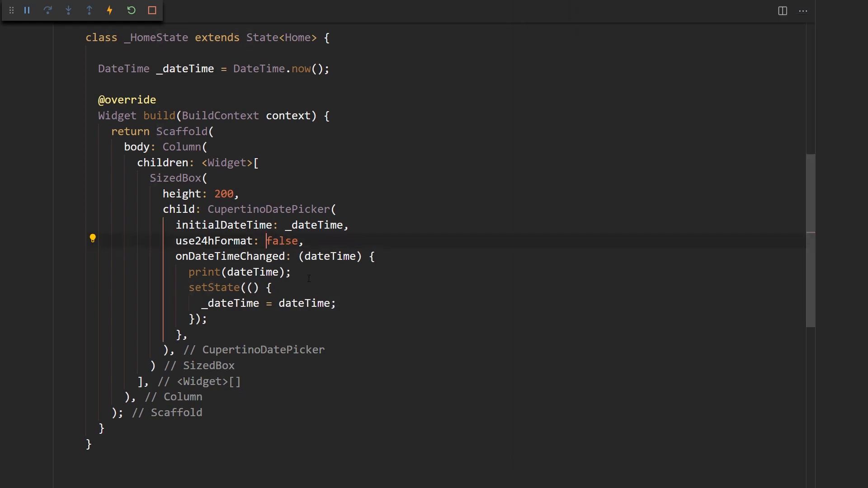
{"action": "type", "text": "tru"}
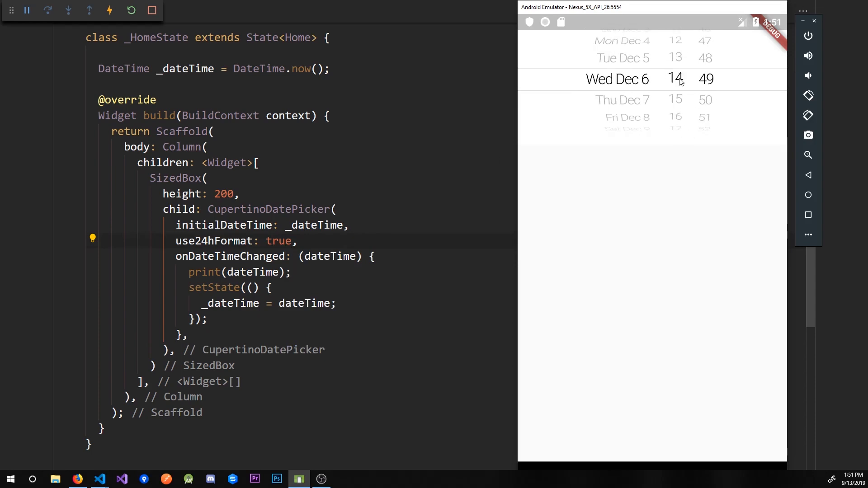
{"action": "scroll", "scroll_direction": "down", "scroll_amount": 3}
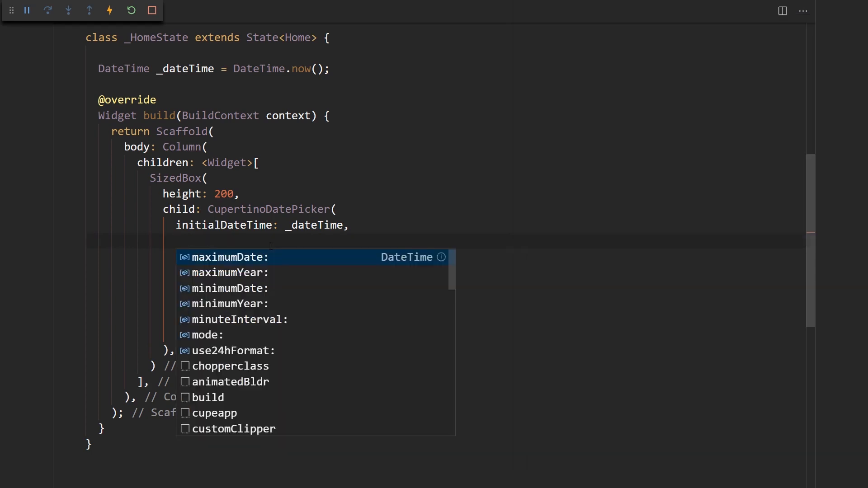
Step: Set the picker mode from CupertinoDatePickerMode.date to dateAndTime
{"action": "key", "text": "down"}
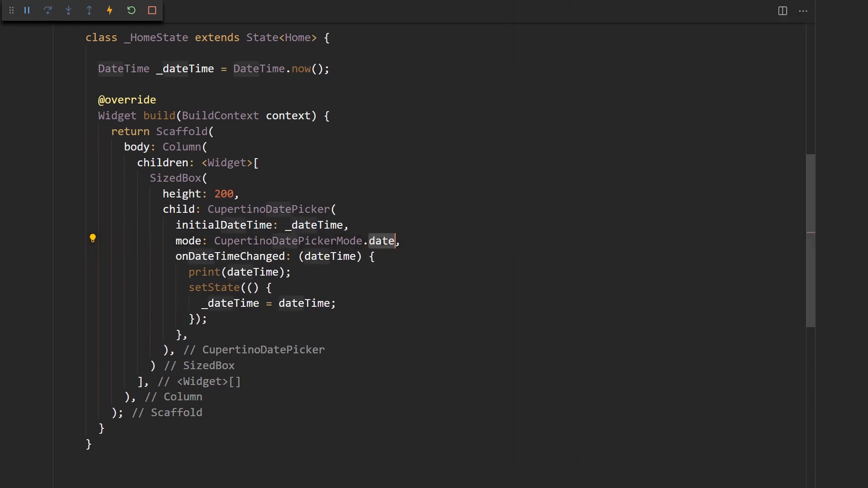
{"action": "type", "text": "AndTime"}
{"action": "type", "text": "child: Text('Confirm'),"}
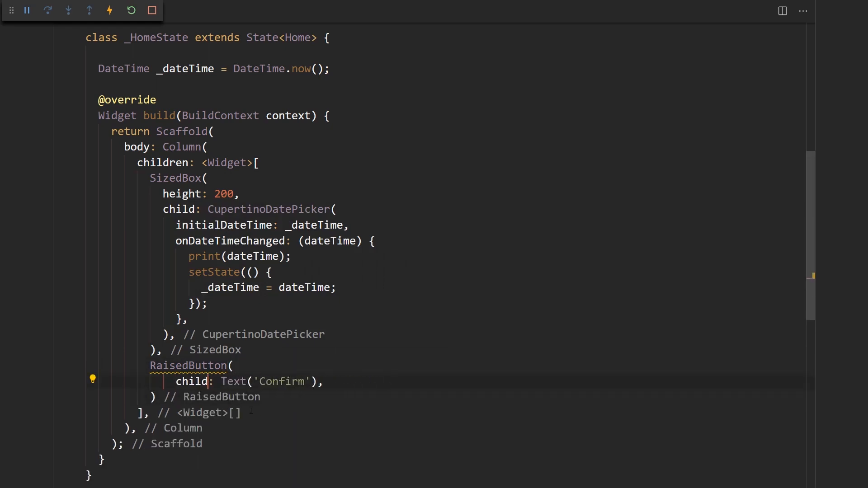
Step: Give the Confirm button an onPressed handler that opens the date AlertDialog
{"action": "key", "text": "enter"}
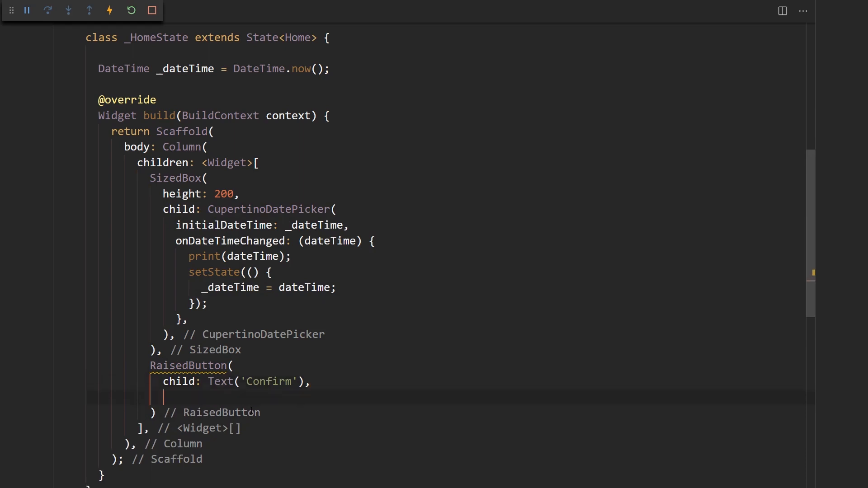
{"action": "type", "text": "onPressed: () {"}
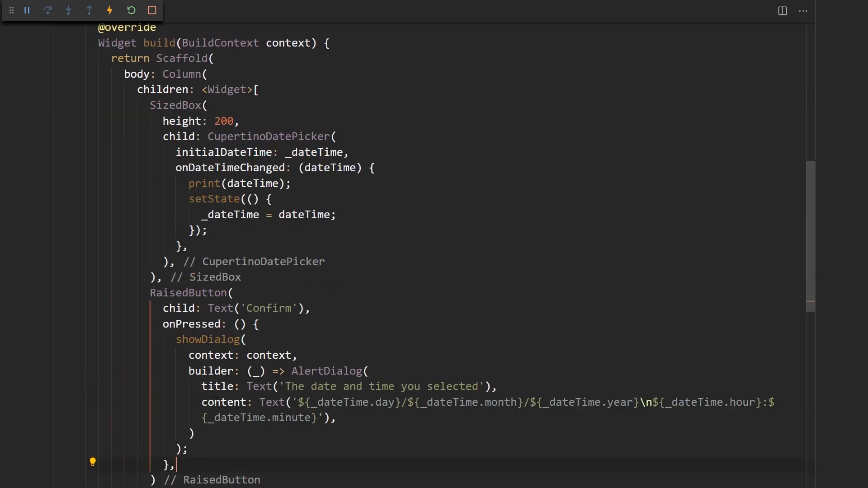
{"action": "scroll", "scroll_direction": "down", "scroll_amount": 3}
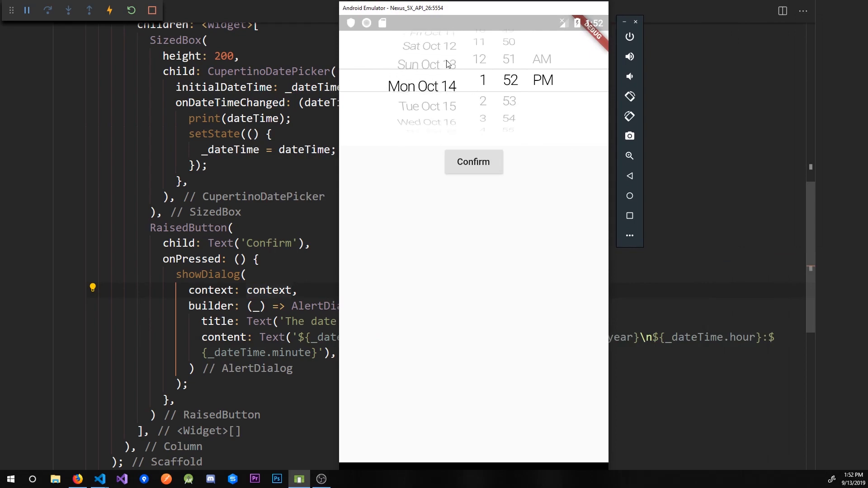
{"action": "left_click", "coordinate": [473, 162]}
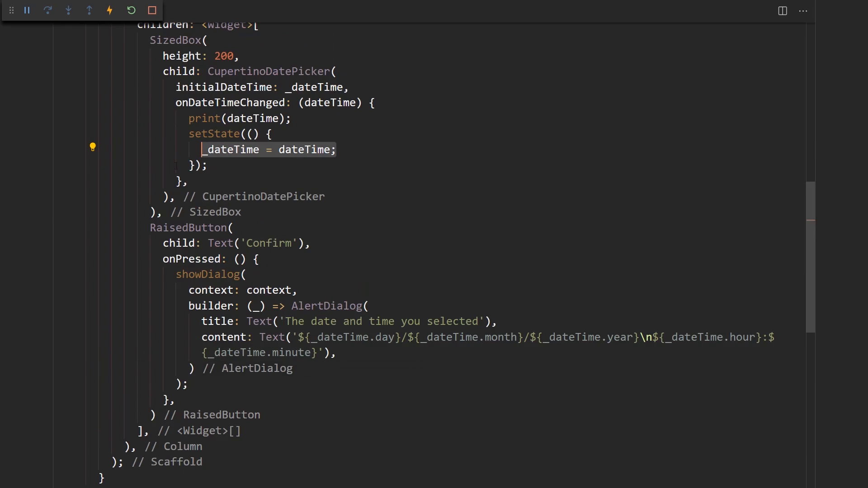
{"action": "scroll", "scroll_direction": "up", "scroll_amount": 3}
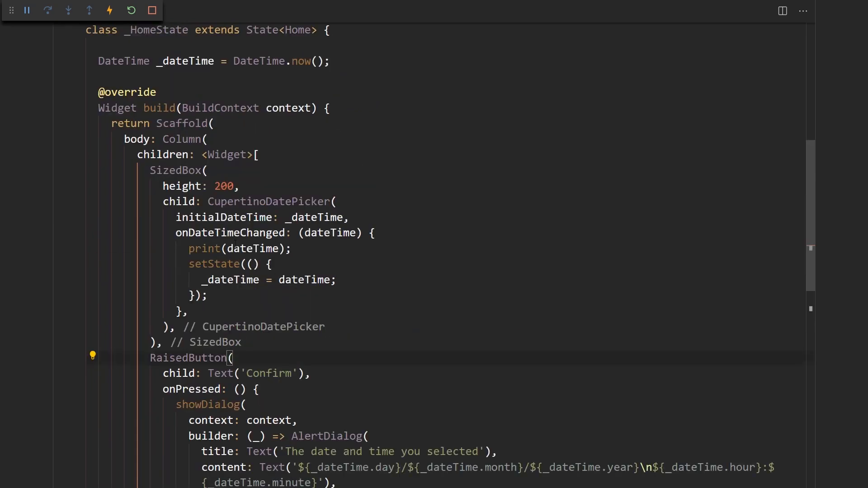